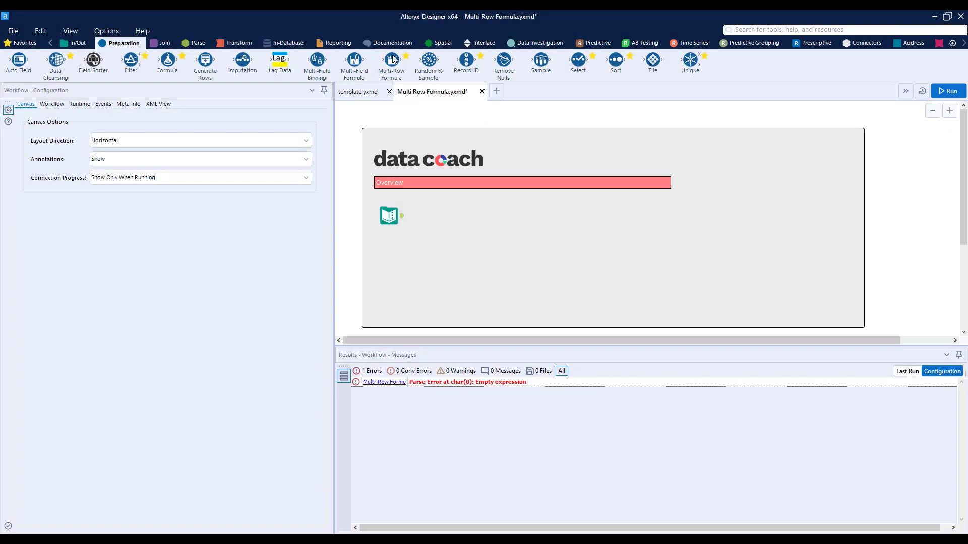
mouse_move(391, 64)
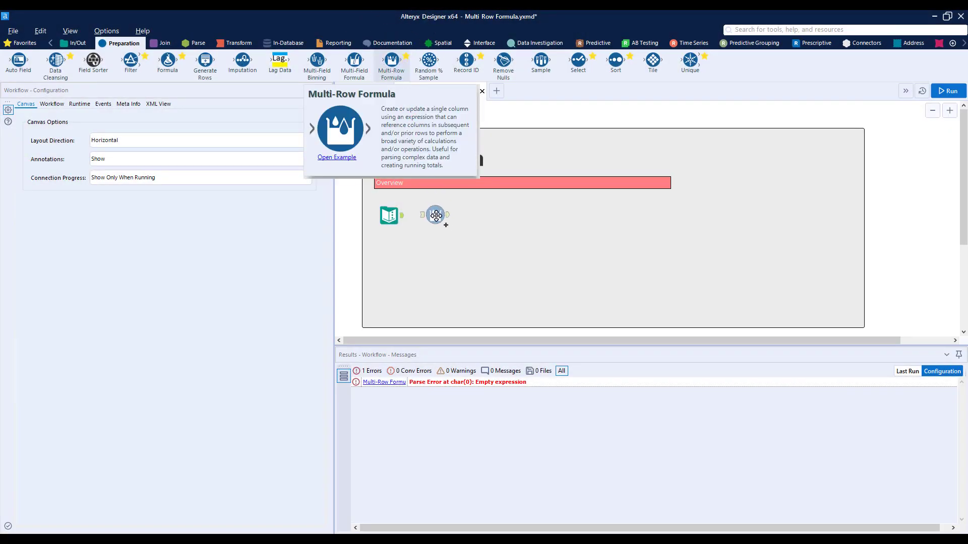
- Place a Multi-Row Formula tool after the Text Input and view its Year, Month, Product, Sales rows
click(435, 215)
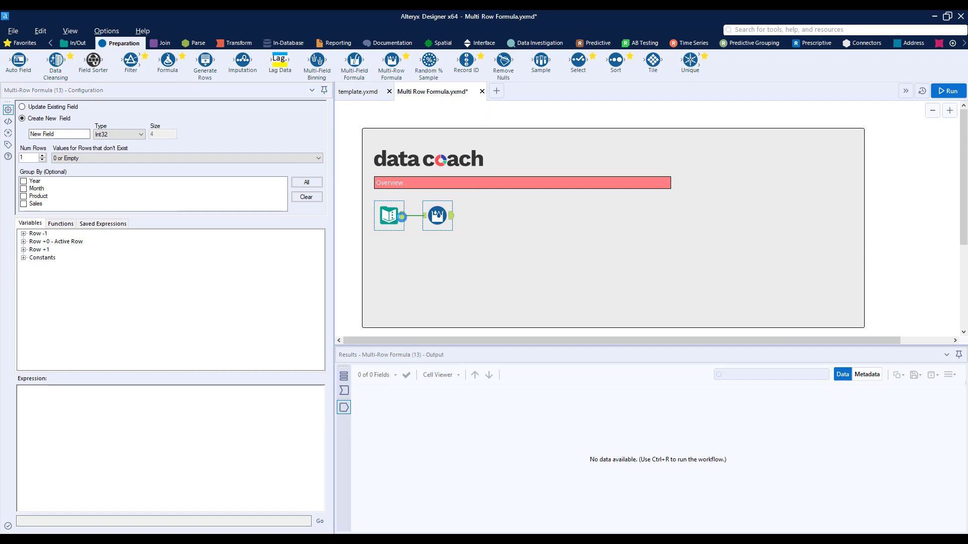
click(389, 215)
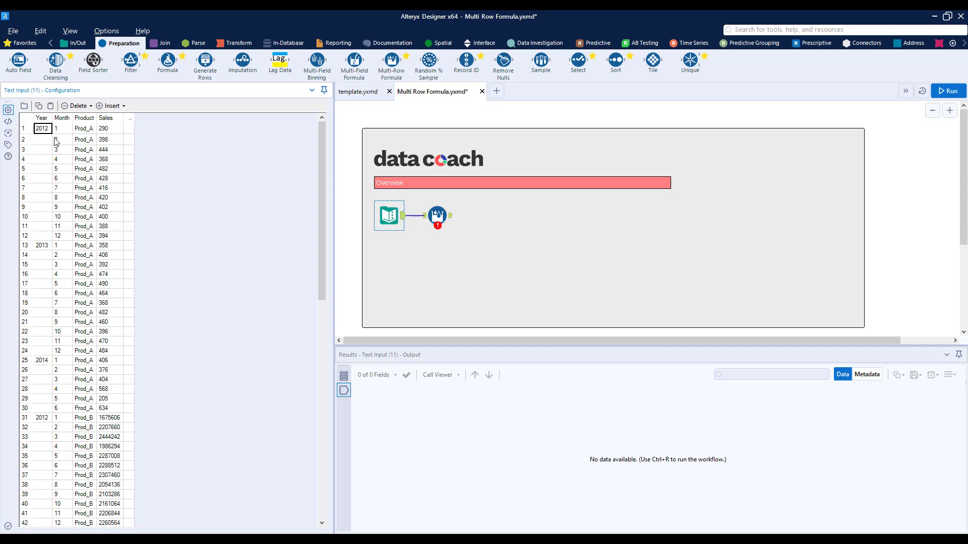
- Select the Multi-Row Formula tool to show its Configuration panel with the empty expression
click(436, 214)
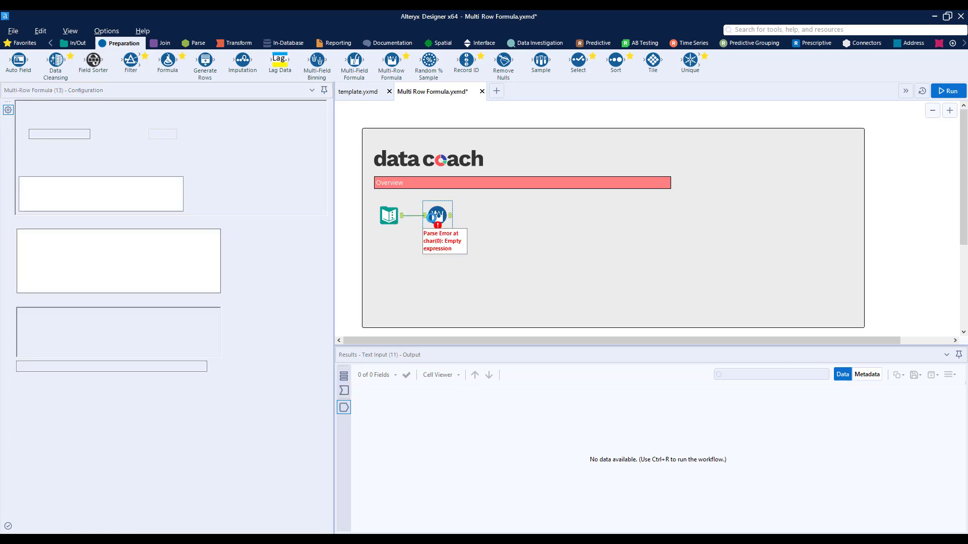
click(437, 215)
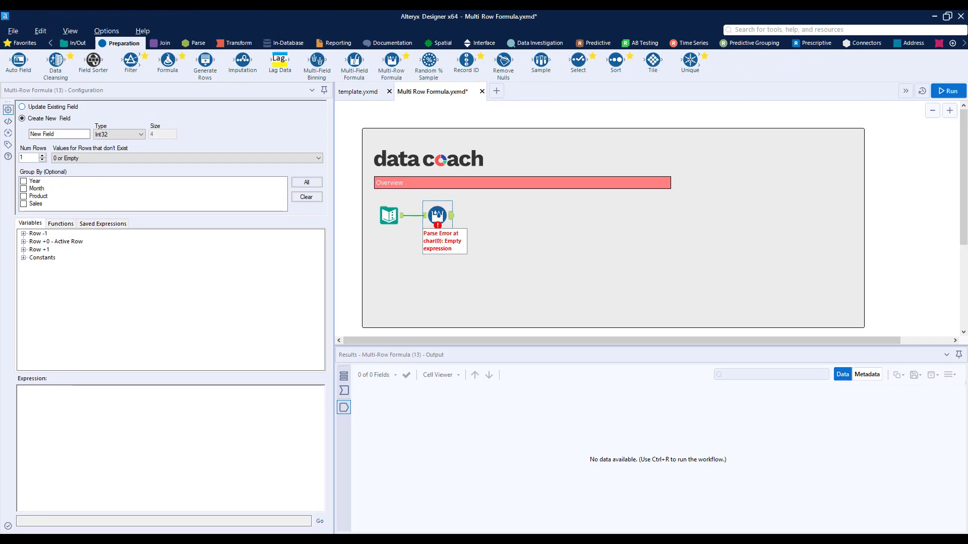
- Review the new-field name and data types, then choose Update Existing Field on Year
click(58, 134)
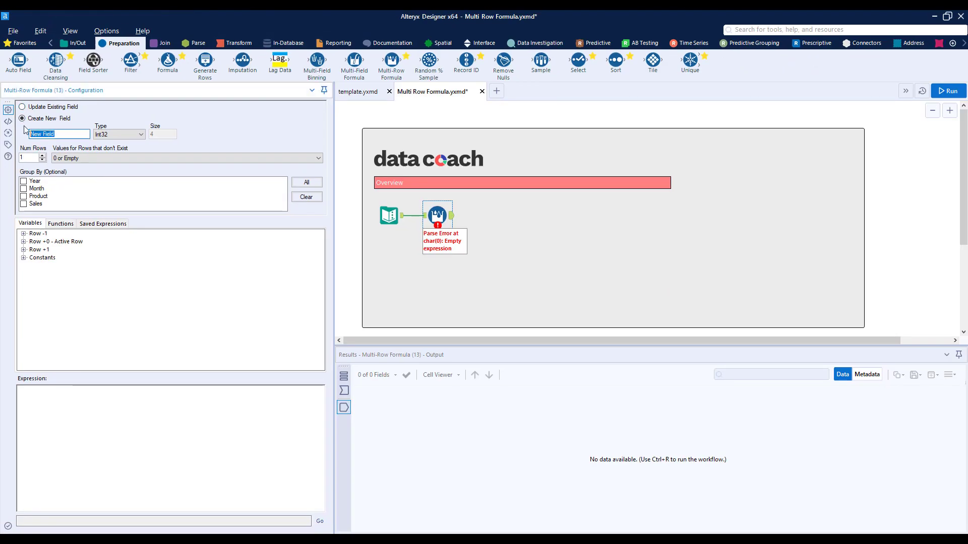
click(141, 134)
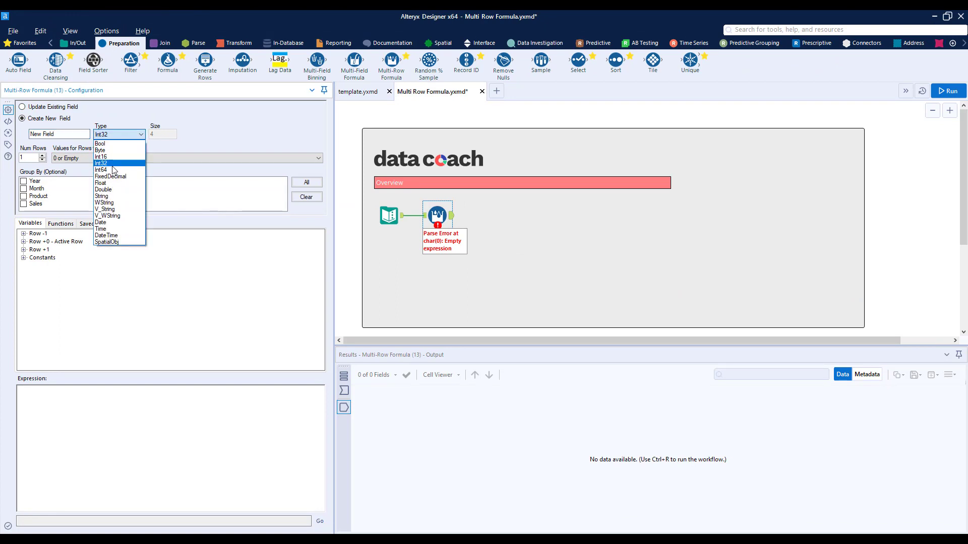
click(24, 105)
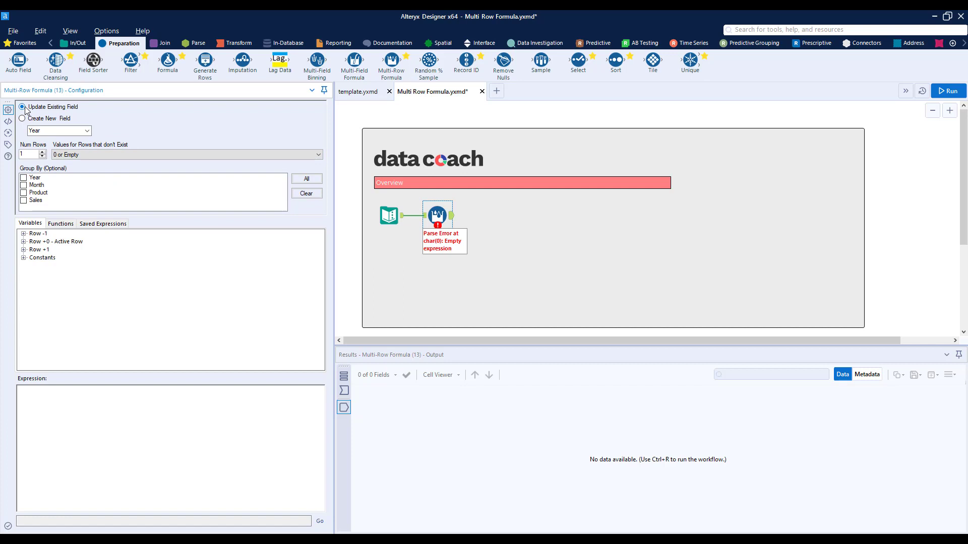
- Expand the Row +0 Active Row and Row -1 field variables and focus the Expression box
click(56, 130)
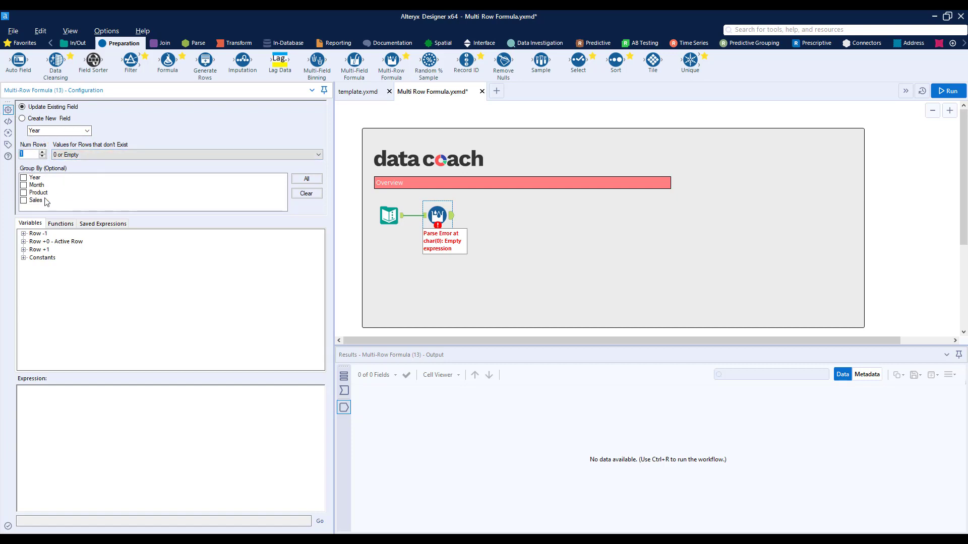
mouse_move(56, 237)
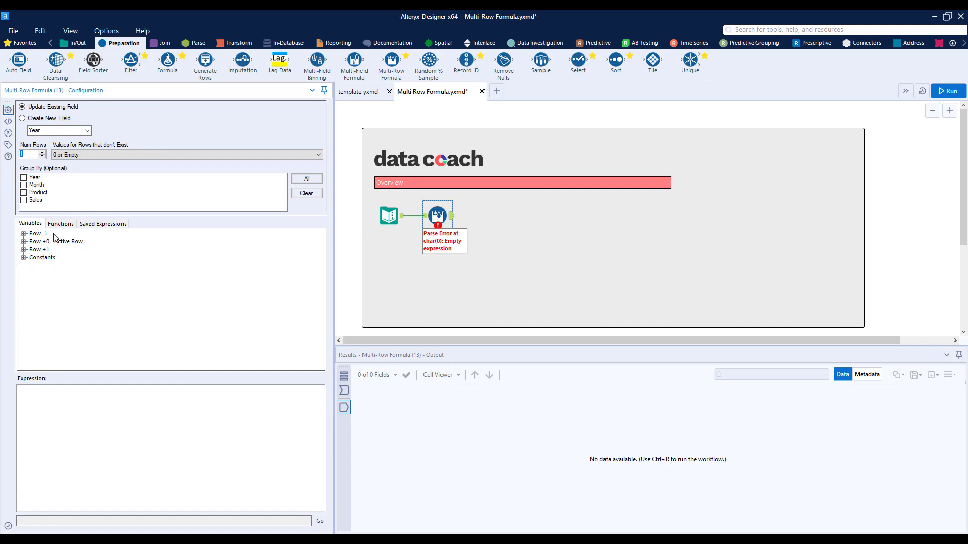
mouse_move(85, 247)
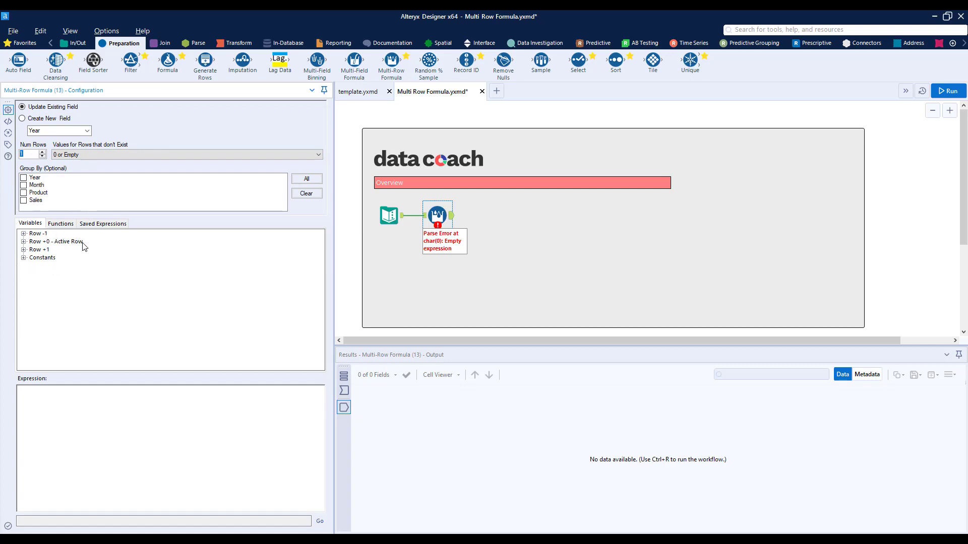
click(23, 241)
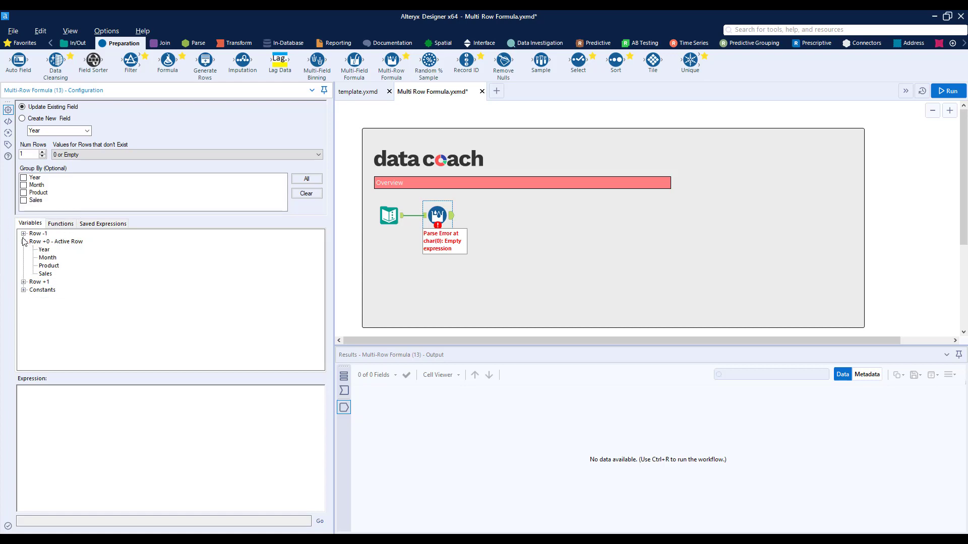
click(23, 233)
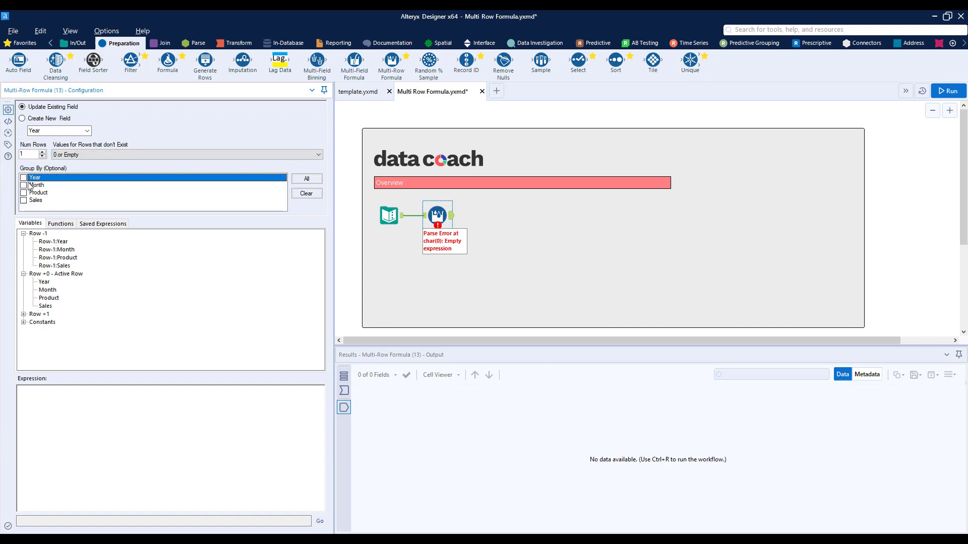
click(40, 392)
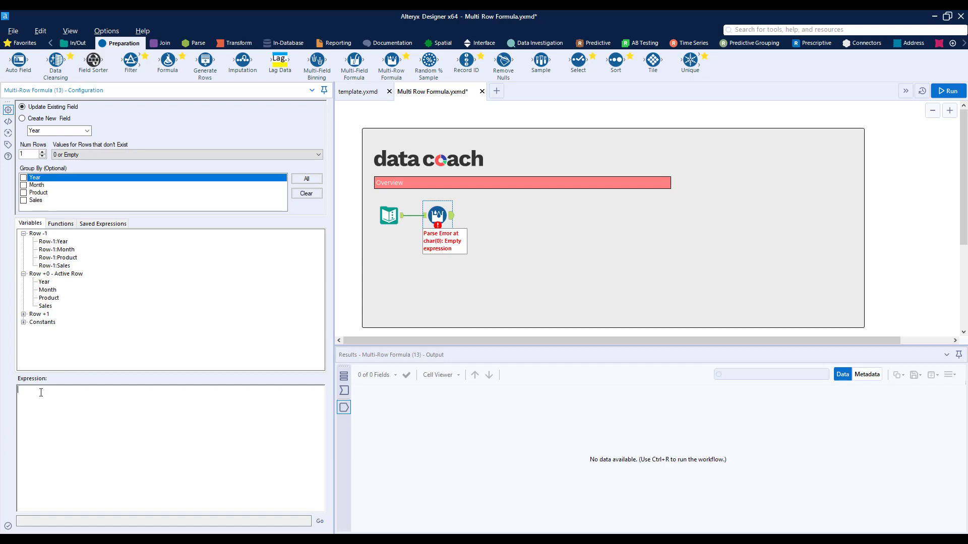
click(40, 393)
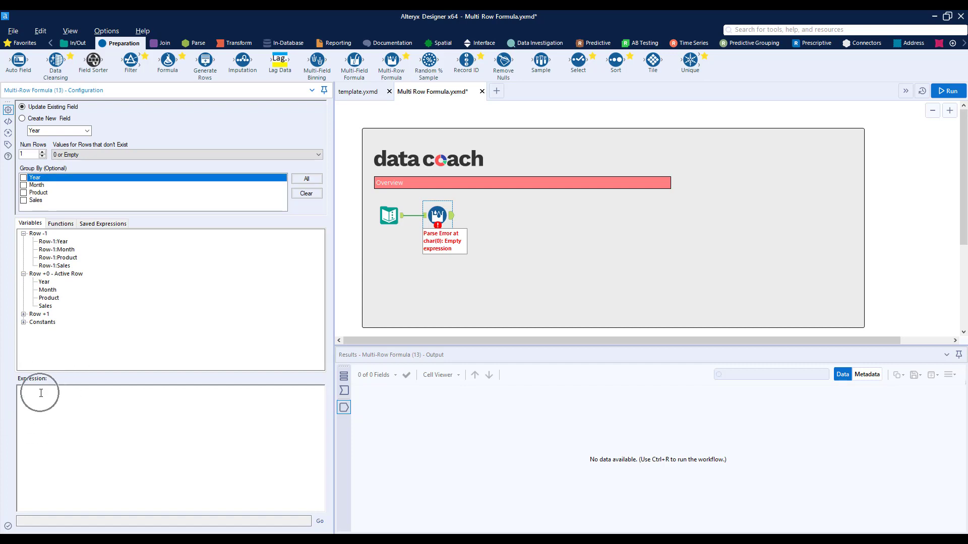
- Enter IF IsNull([Year]) THEN [Row-1:Year] ELSE [Year] ENDIF and run the workflow
click(40, 393)
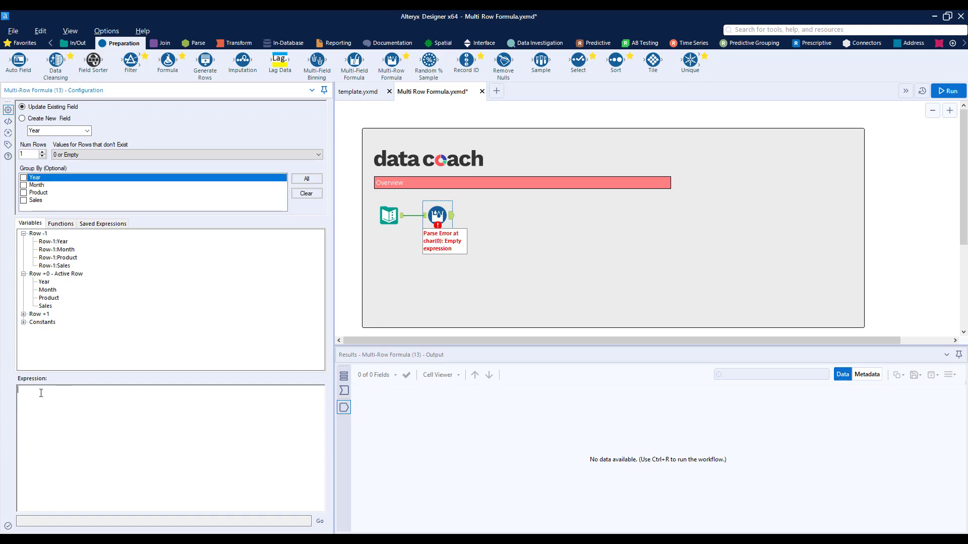
text(IF Is)
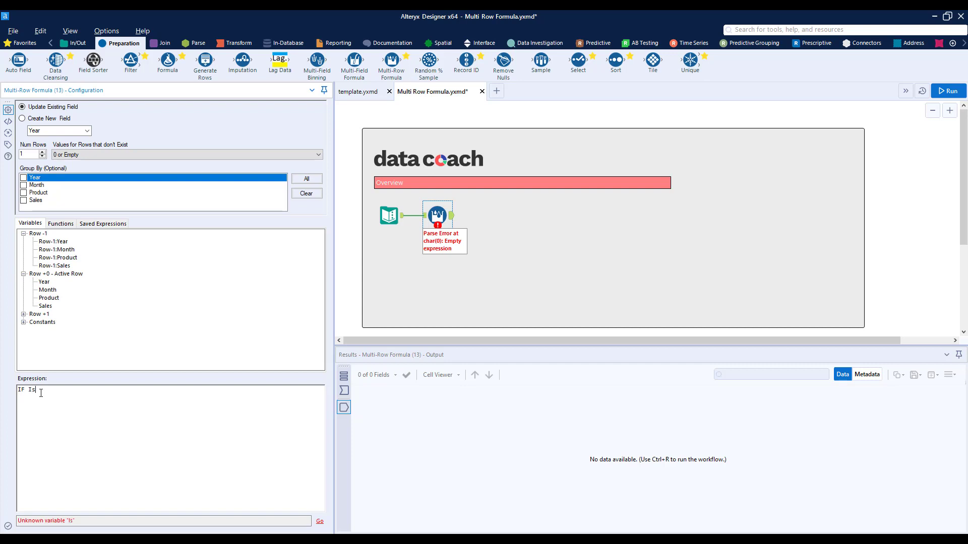
text(Null)
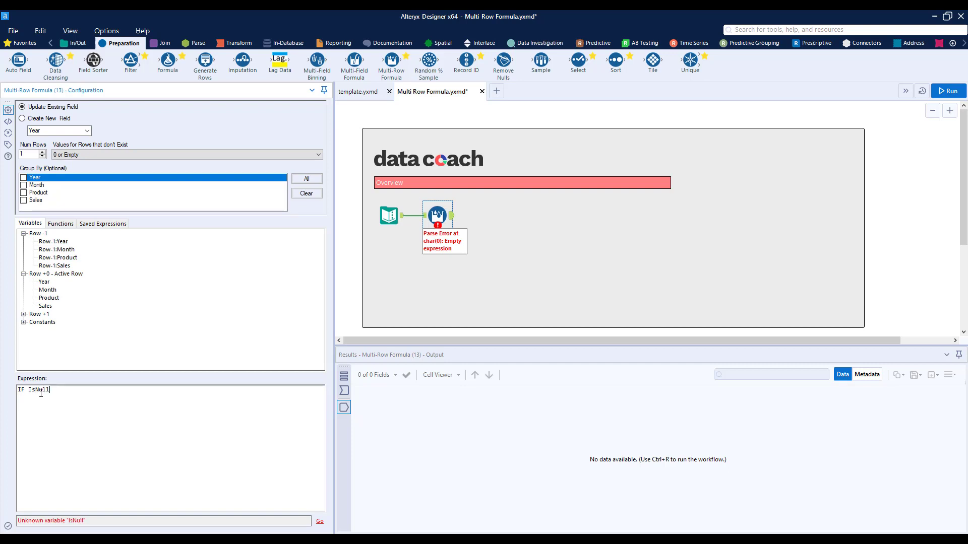
text(()
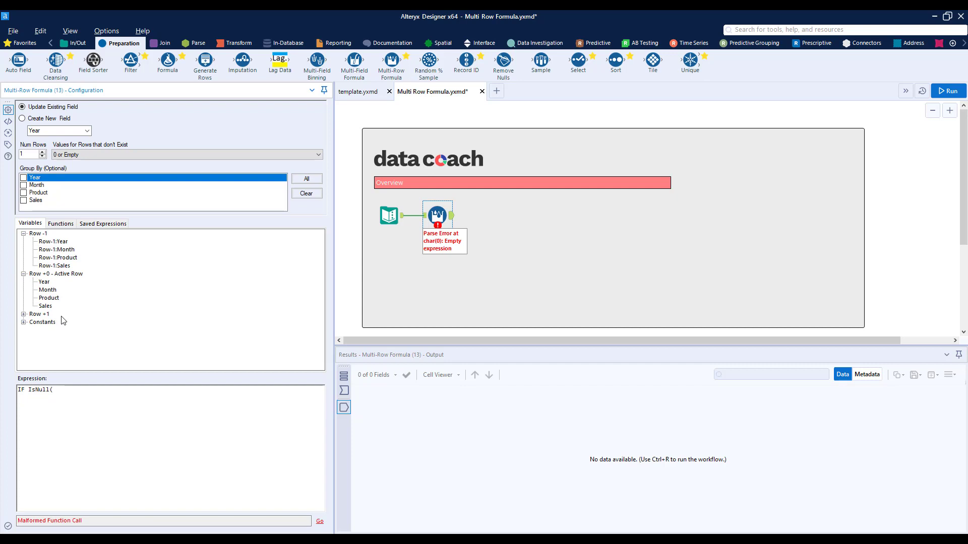
double_click(43, 282)
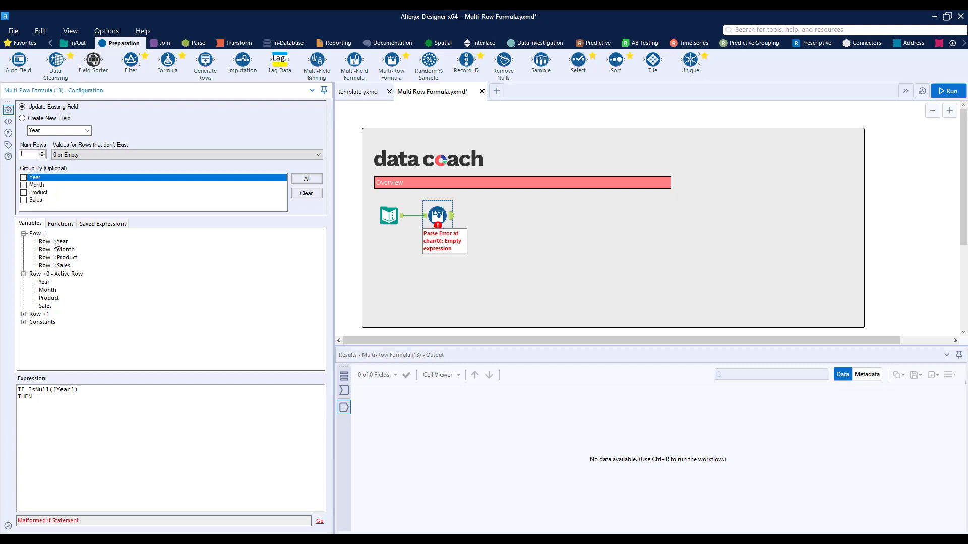
text([Row-1:Year])
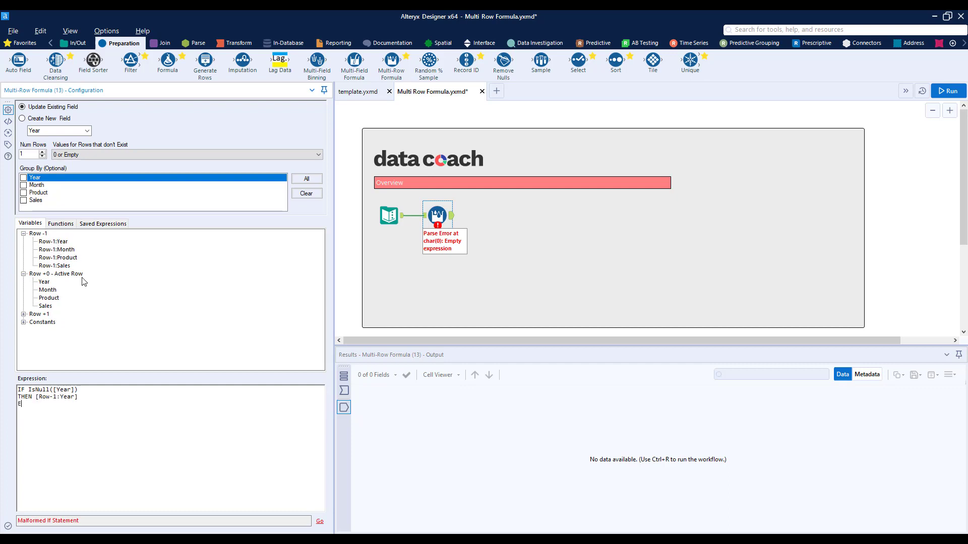
text(LSE)
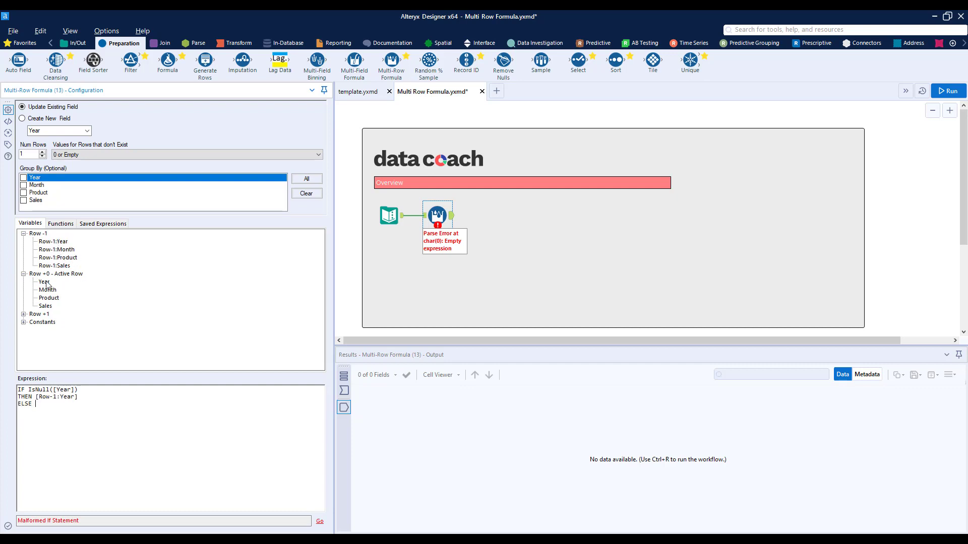
text([Year])
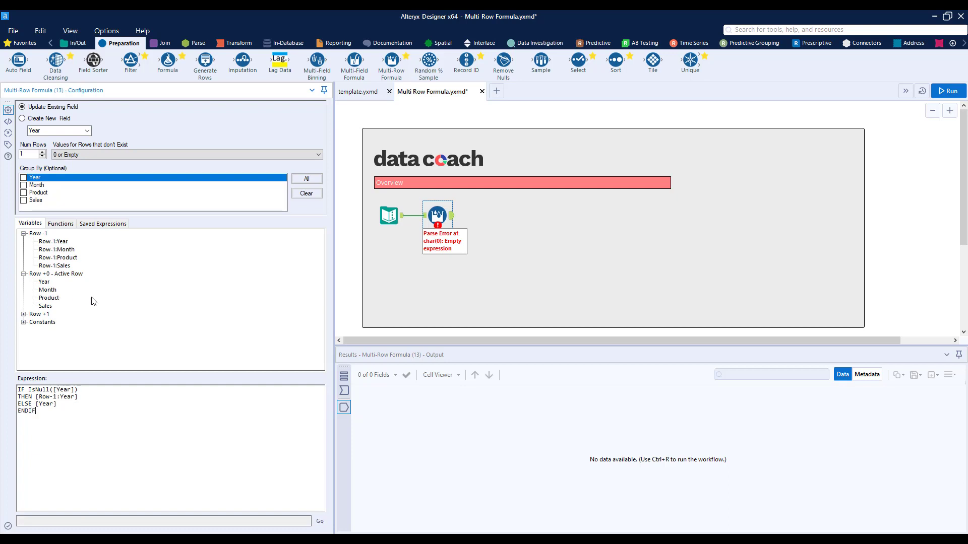
click(947, 91)
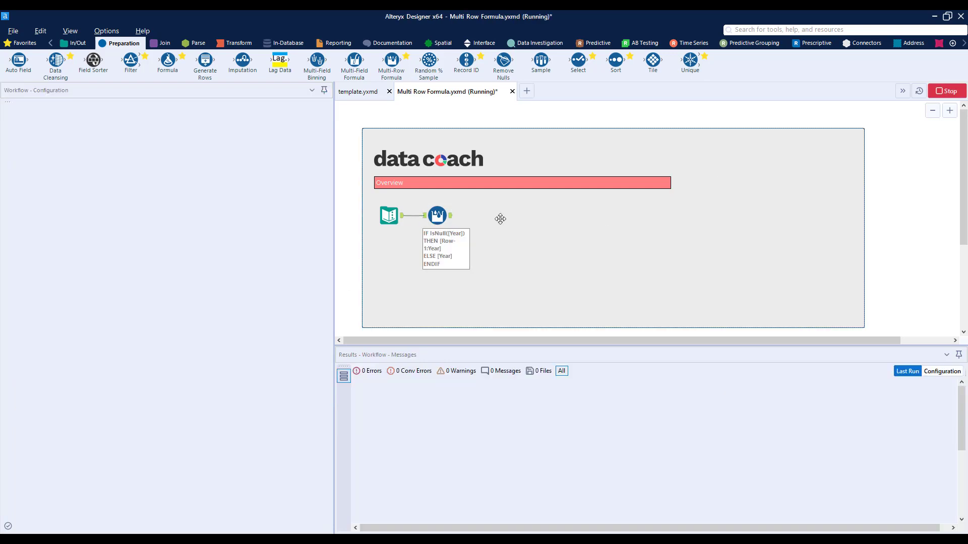